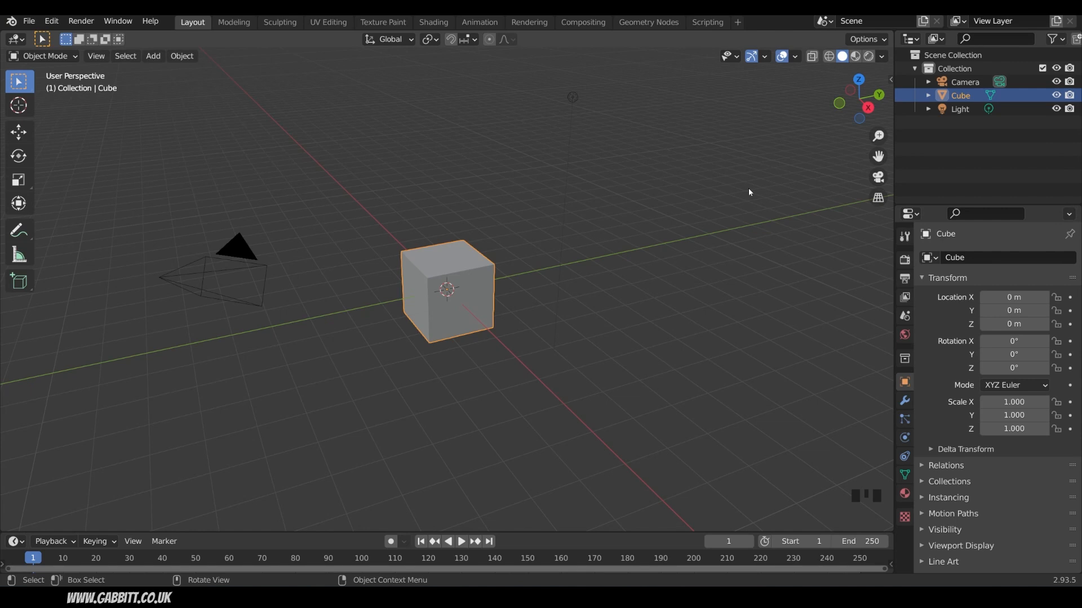
# Delete the default cube and enter Edit Mode on the new plane at the origin
pyautogui.moveTo(748, 192); pyautogui.dragTo(467, 403)
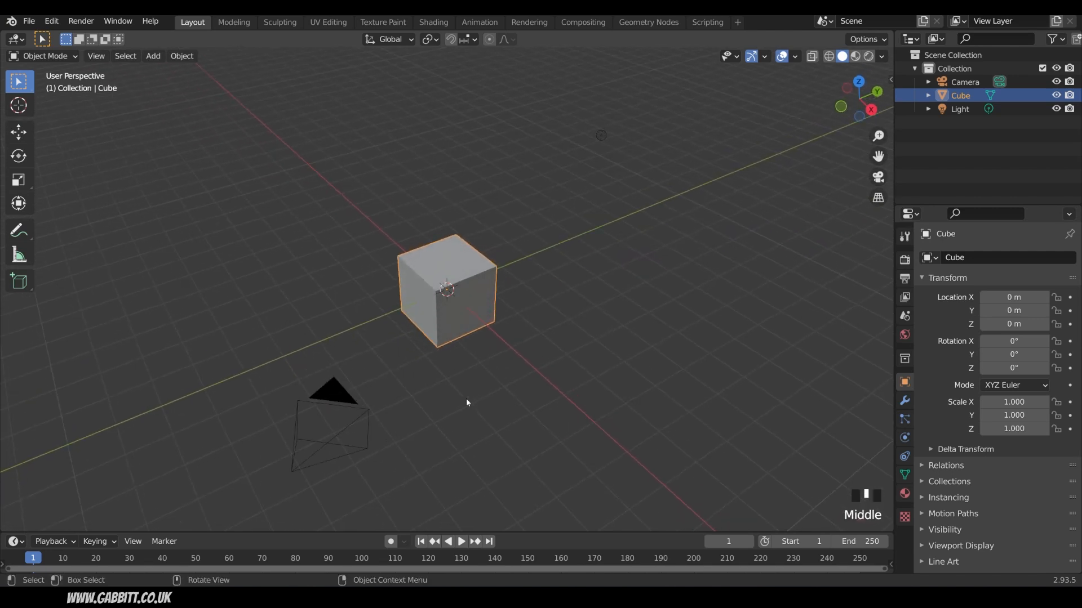
pyautogui.press('Delete')
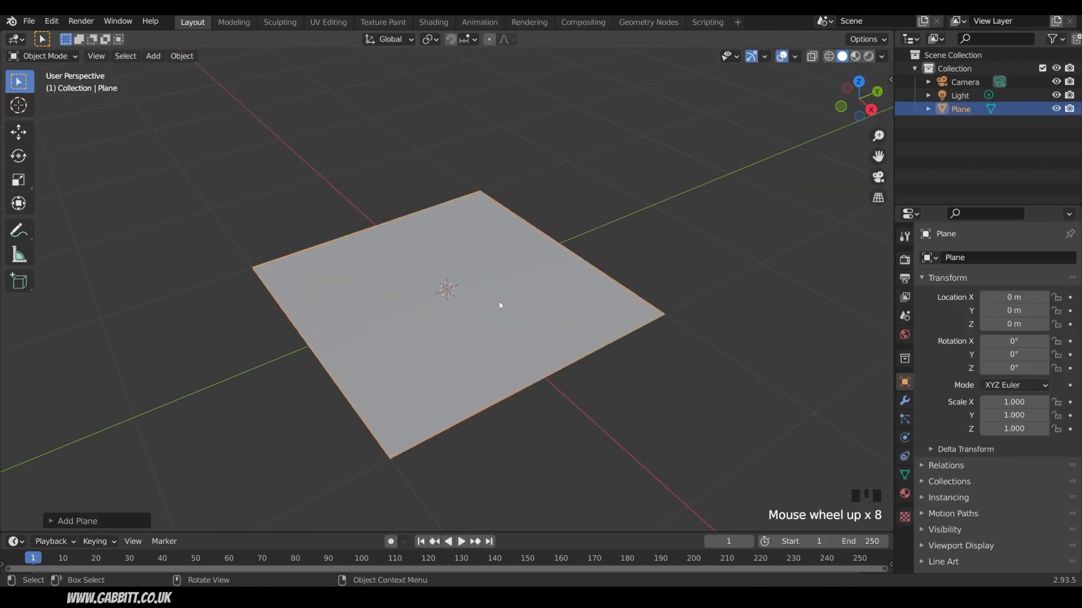
pyautogui.press('Tab')
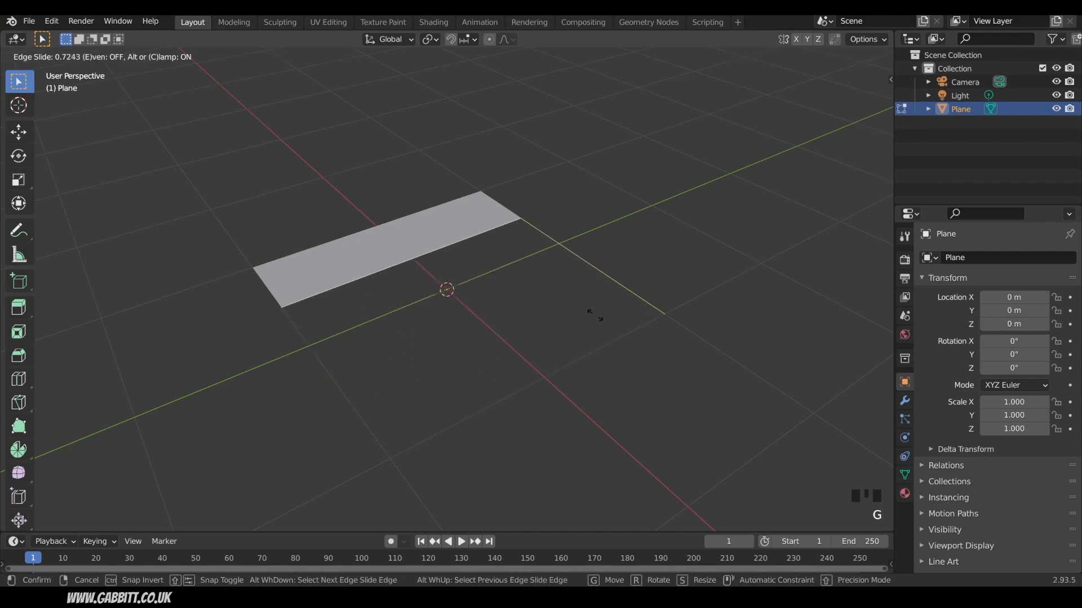
pyautogui.moveTo(643, 375)
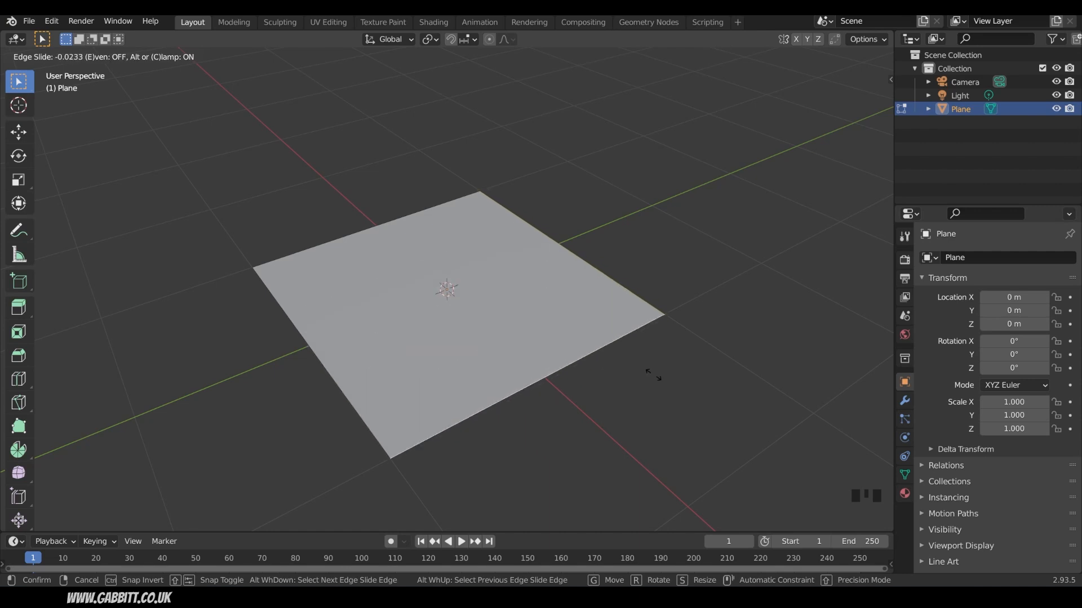
pyautogui.moveTo(684, 385)
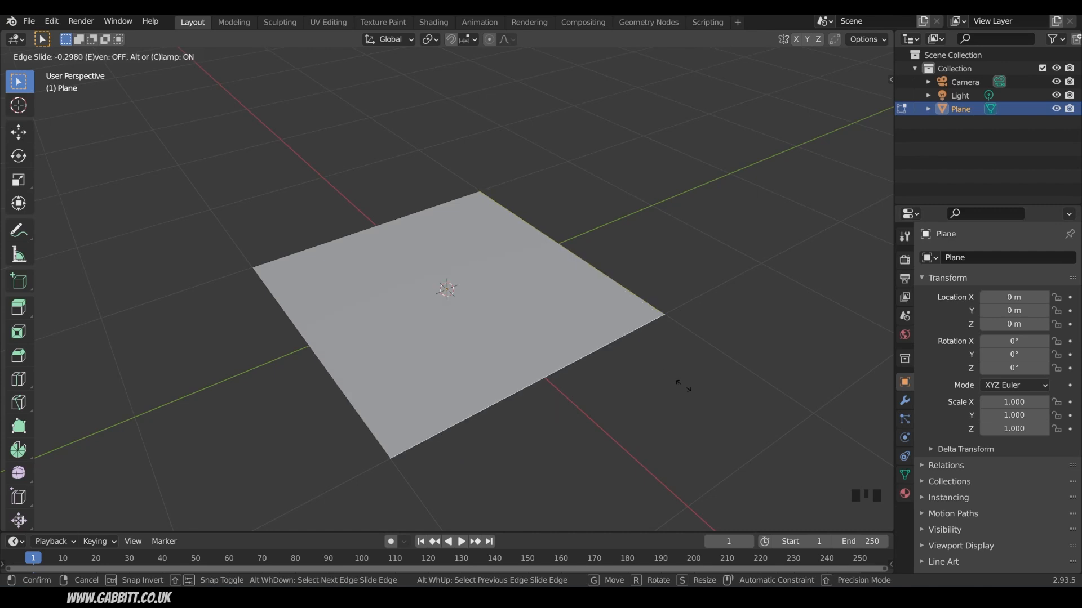
pyautogui.moveTo(666, 373)
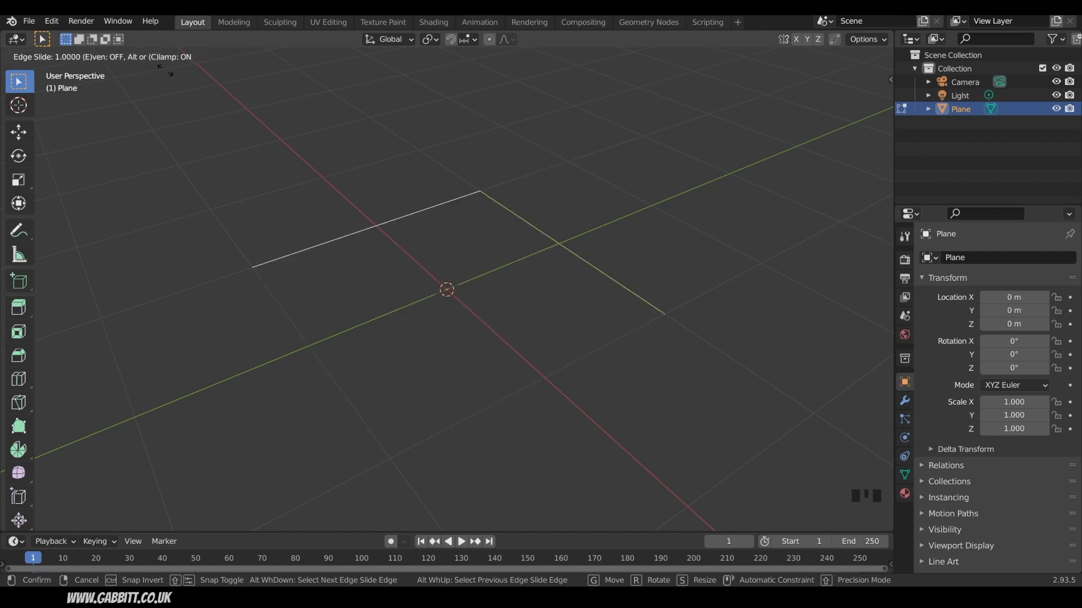
pyautogui.moveTo(493, 300)
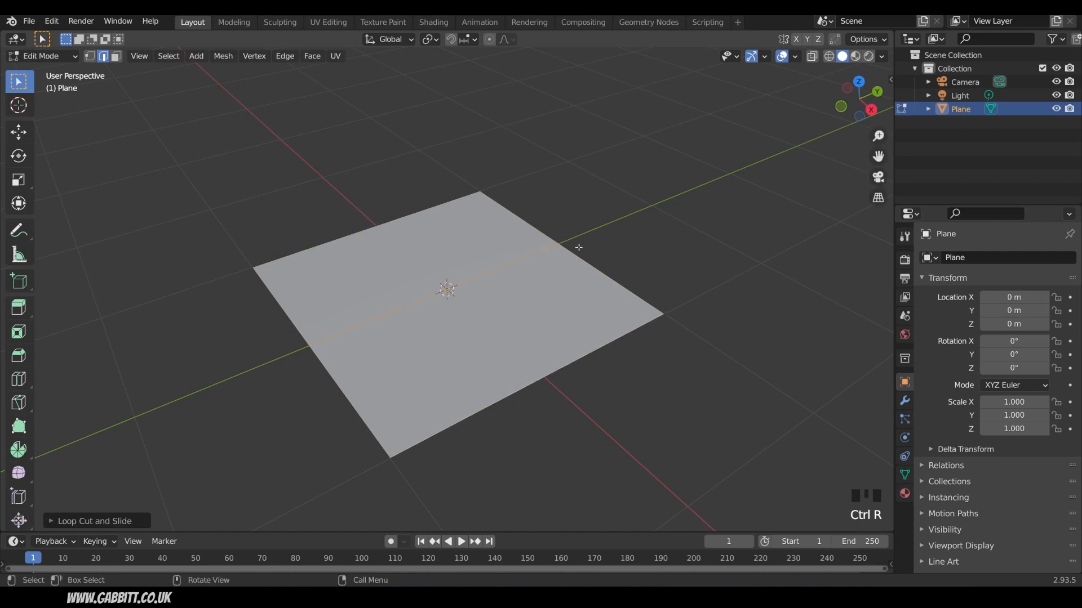
# Raise the plane's middle edge along Z into a roof ridge, then return to editing the roof
pyautogui.press('g')
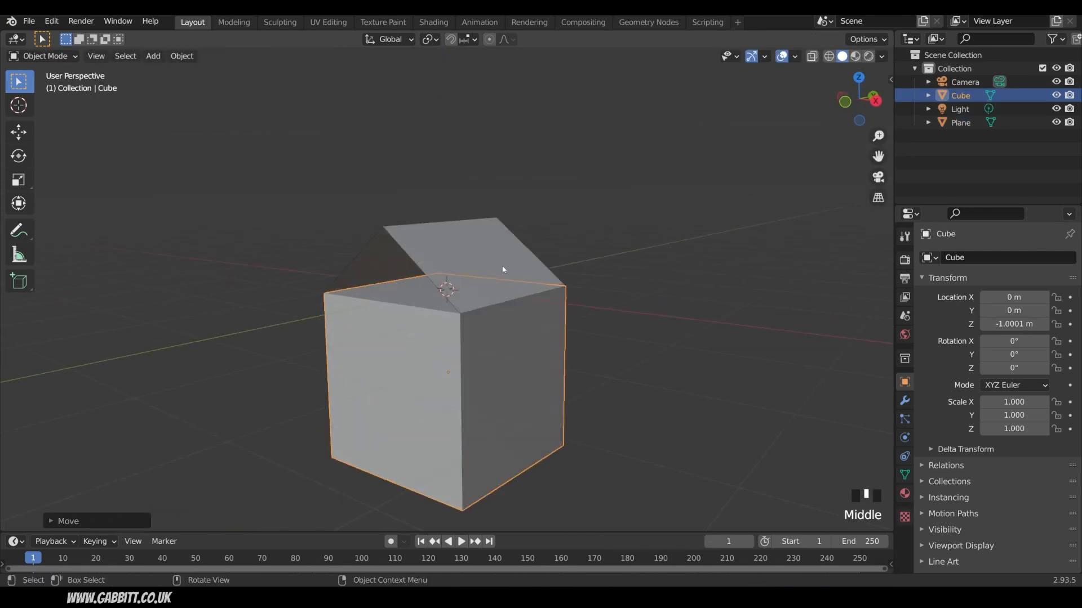
pyautogui.press('Tab')
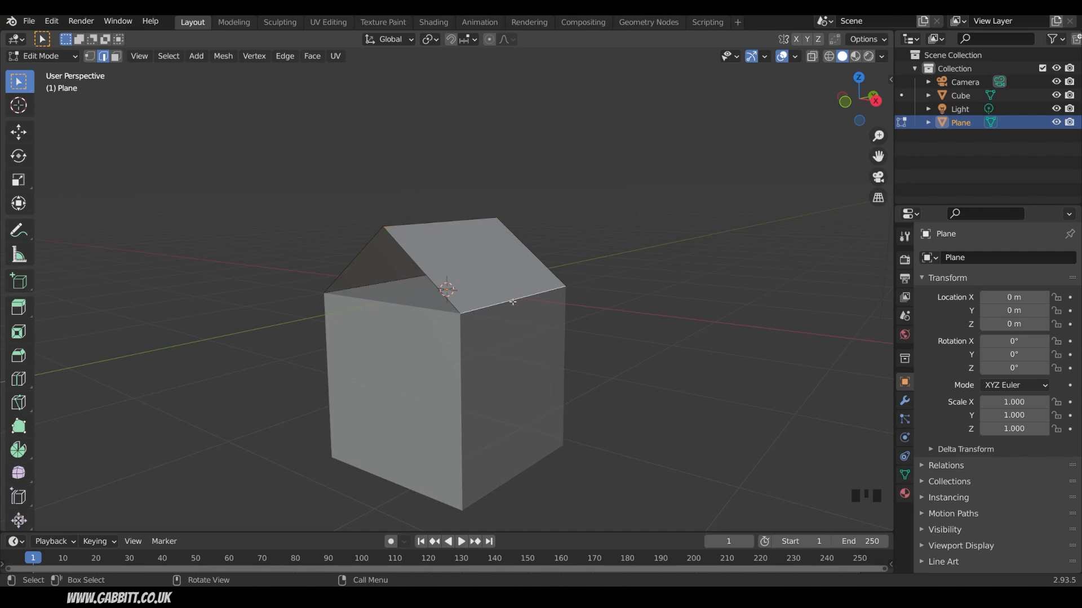
pyautogui.moveTo(523, 321)
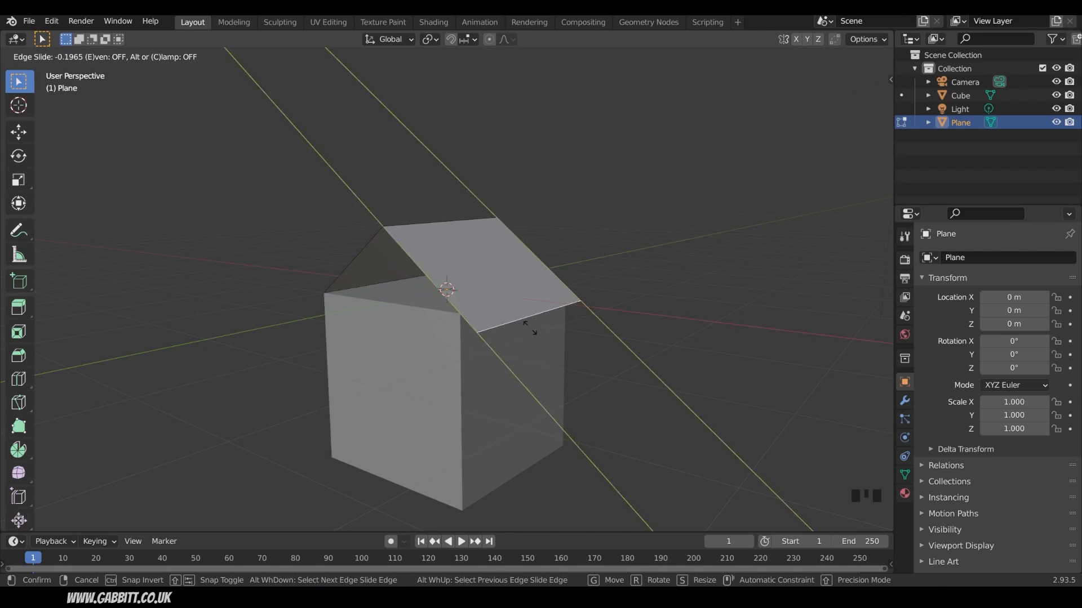
# Confirm the unclamped edge slide so the roof's lower edge overhangs the cube's wall
pyautogui.click(597, 342)
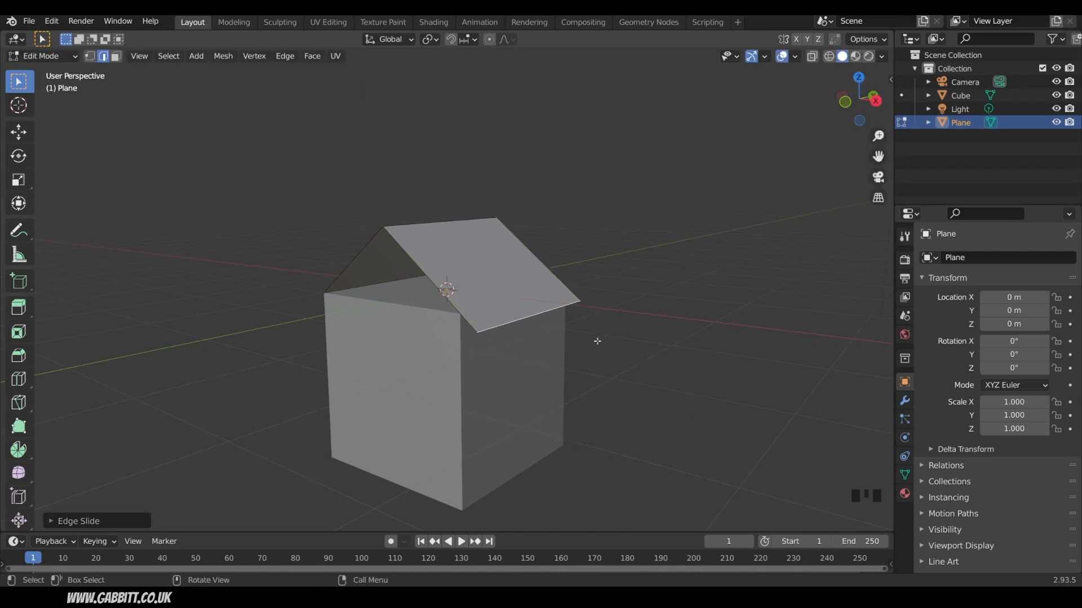